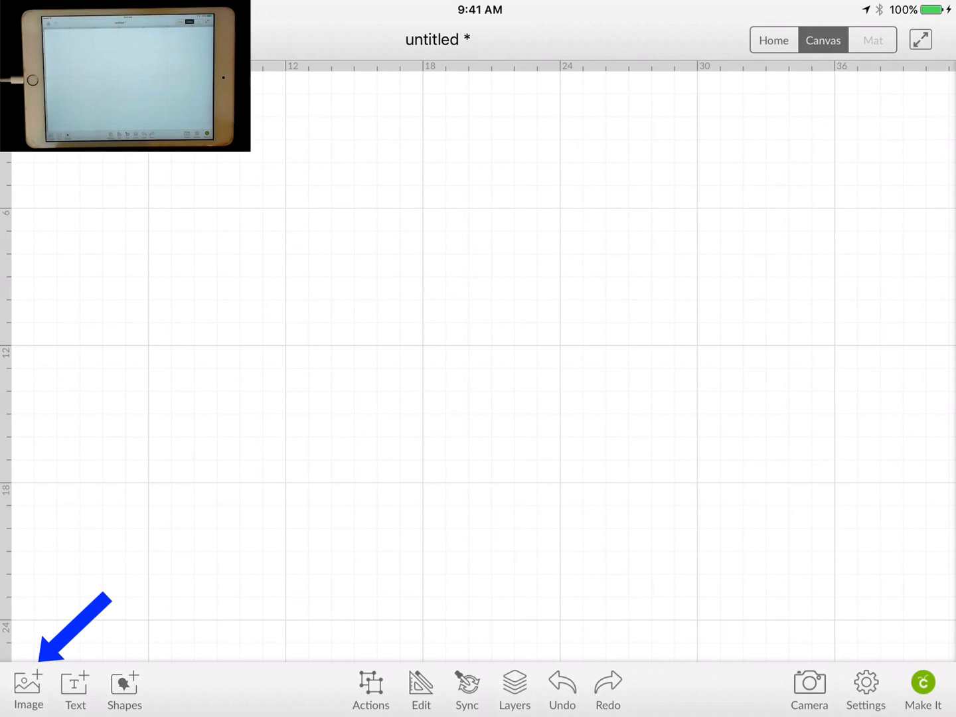
- Bring up the image library from the bottom toolbar
click(28, 691)
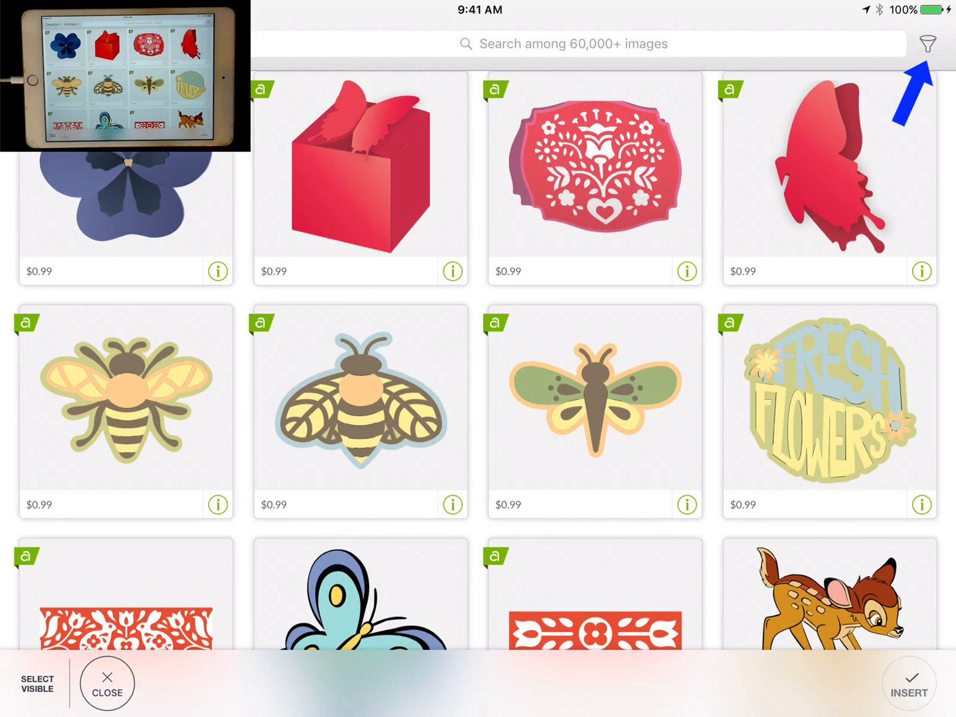
- Filter the library to Uploaded ownership so only the user's own images show
click(927, 43)
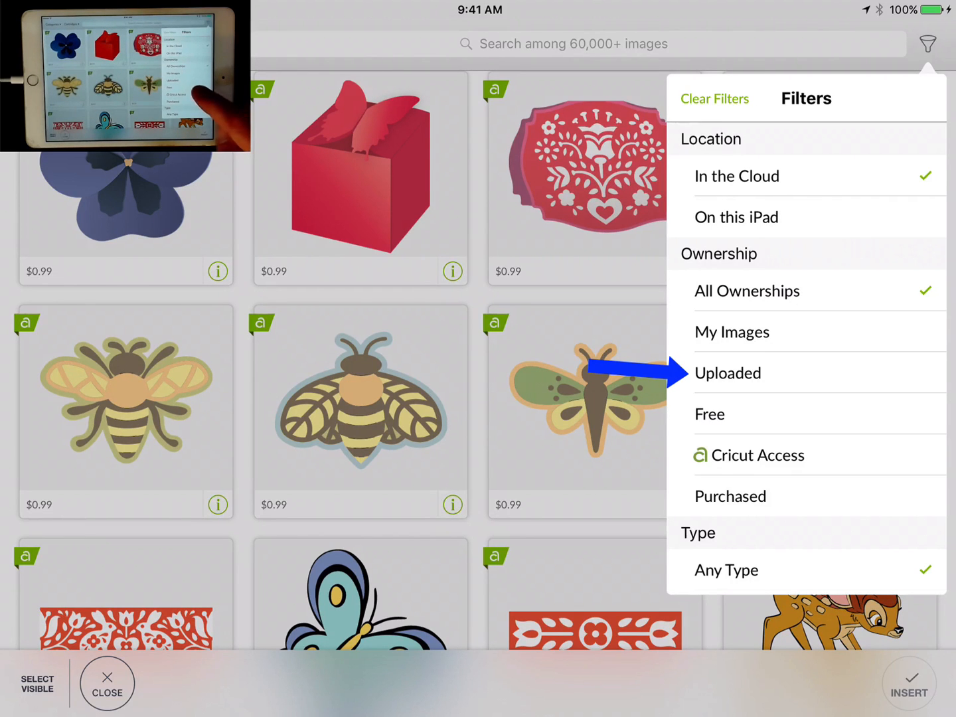
click(728, 372)
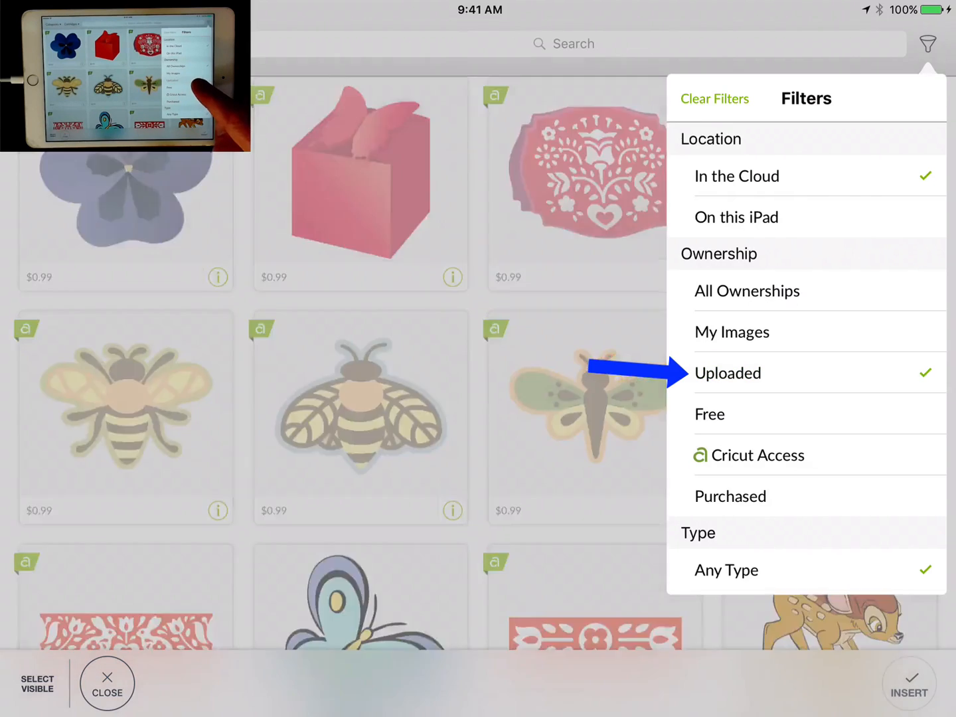
click(728, 372)
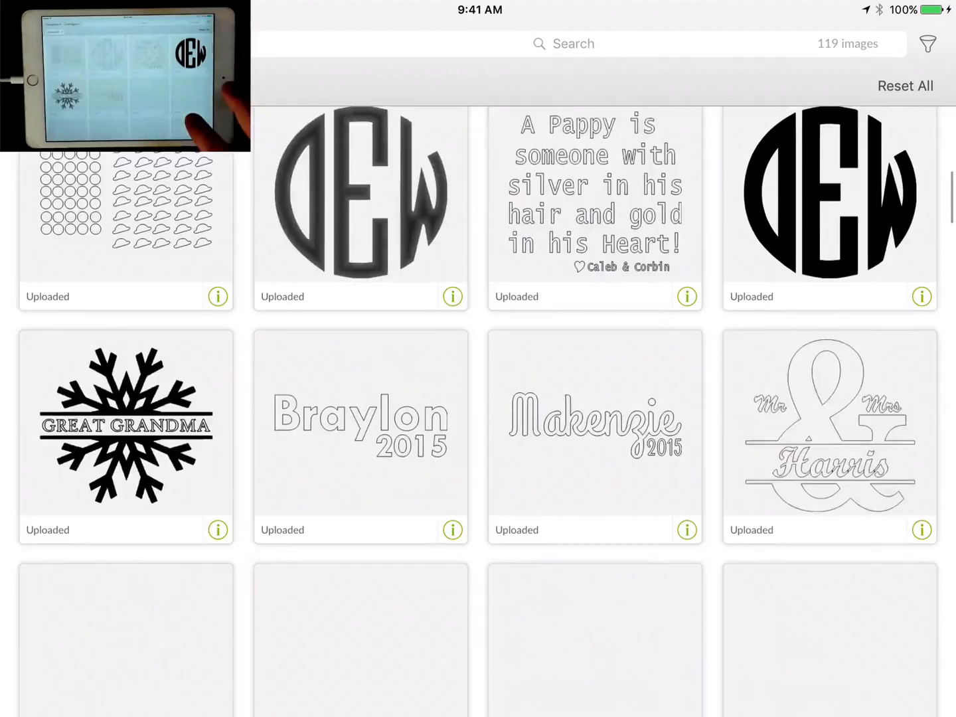
- Select the DEW monogram and the Reading is Dreaming graphic and insert both onto the canvas
scroll(down, 3)
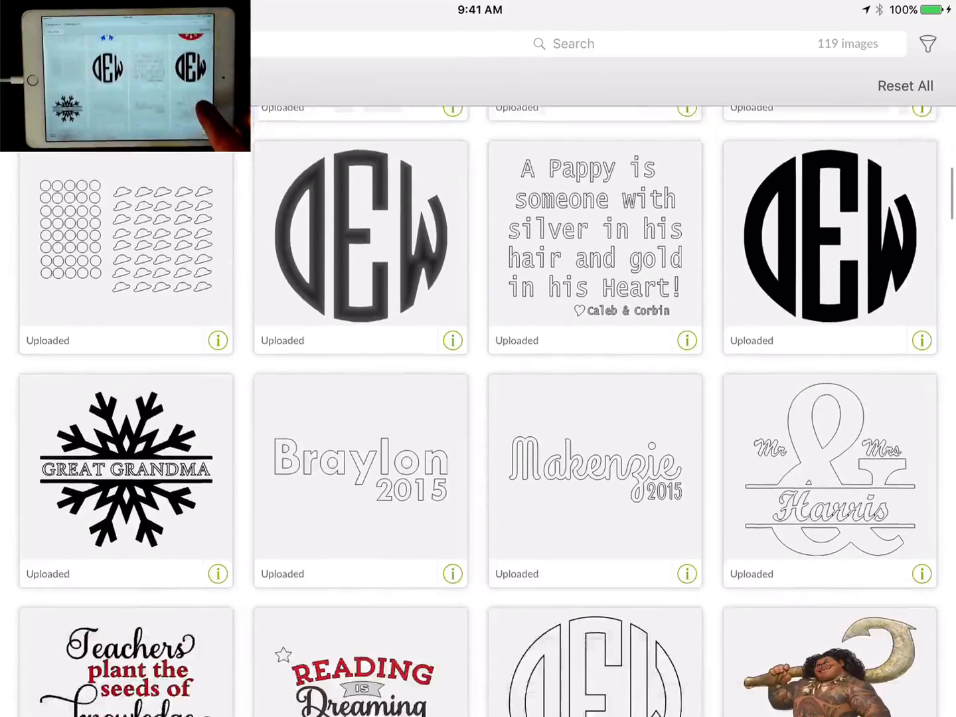
scroll(down, 3)
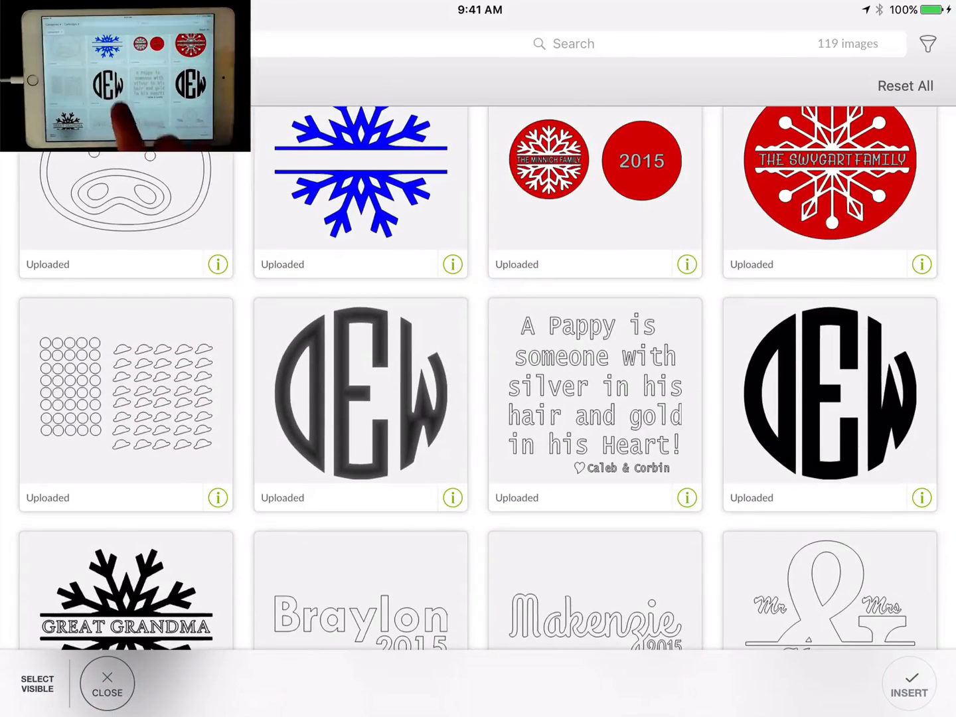
click(361, 405)
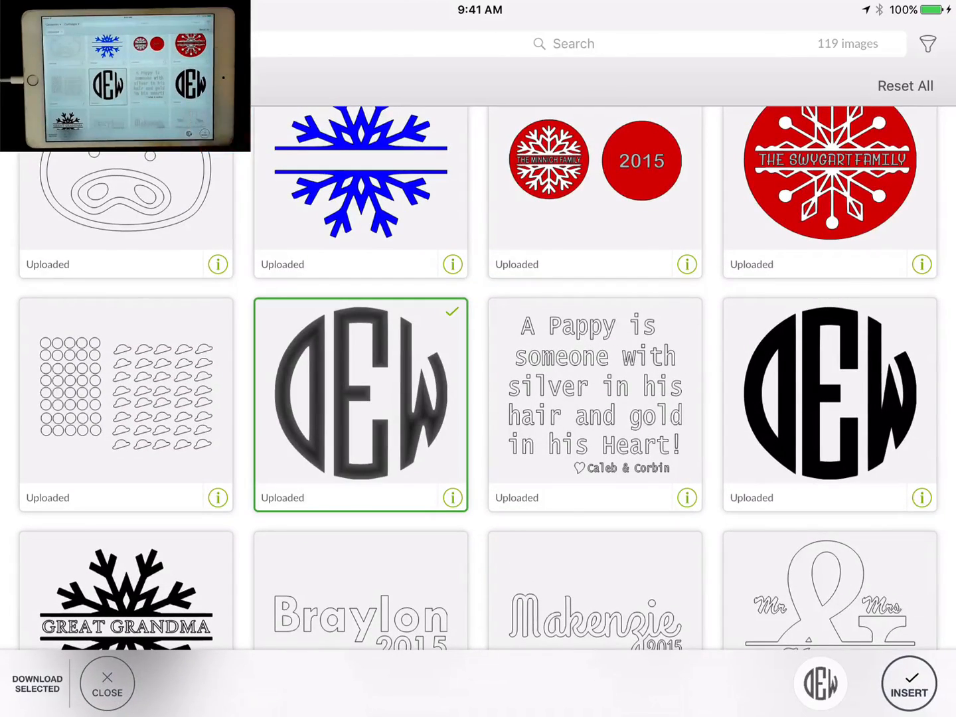
scroll(down, 3)
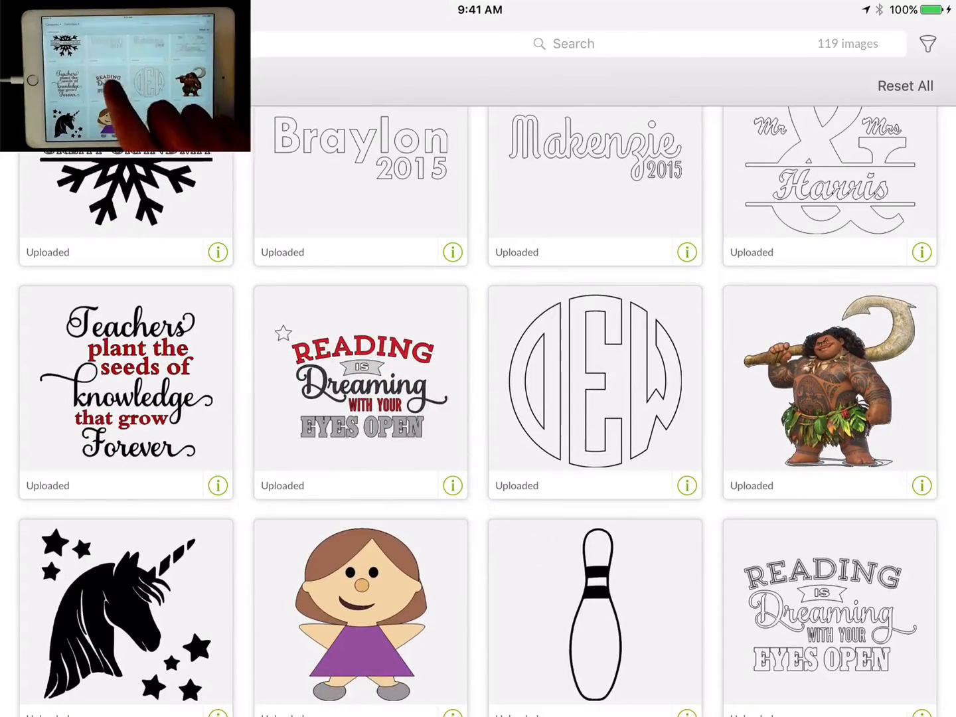
click(361, 392)
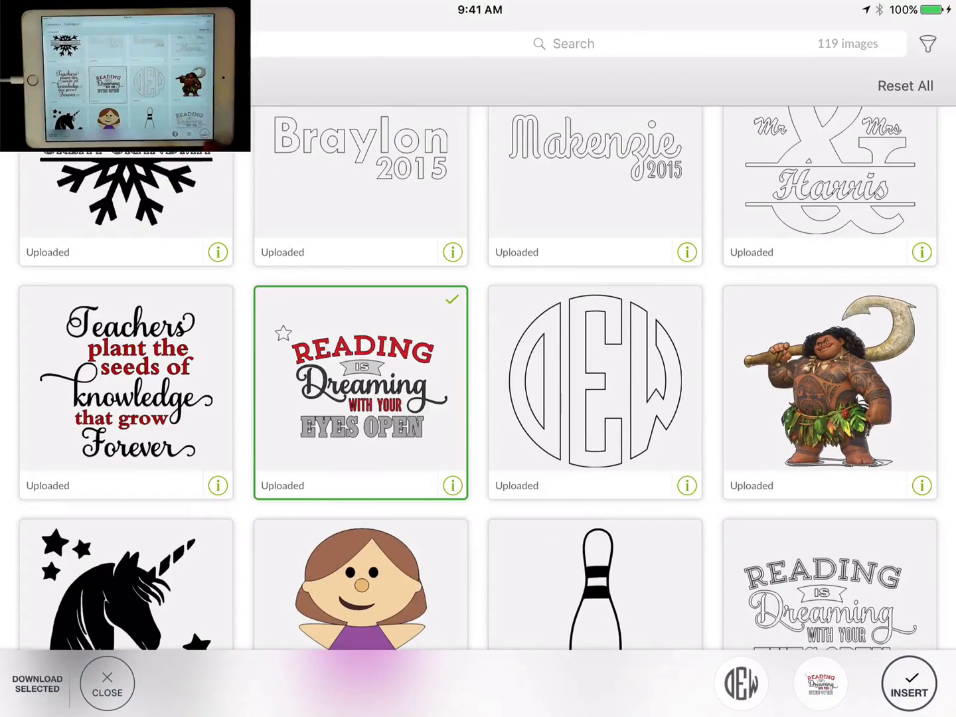
click(908, 684)
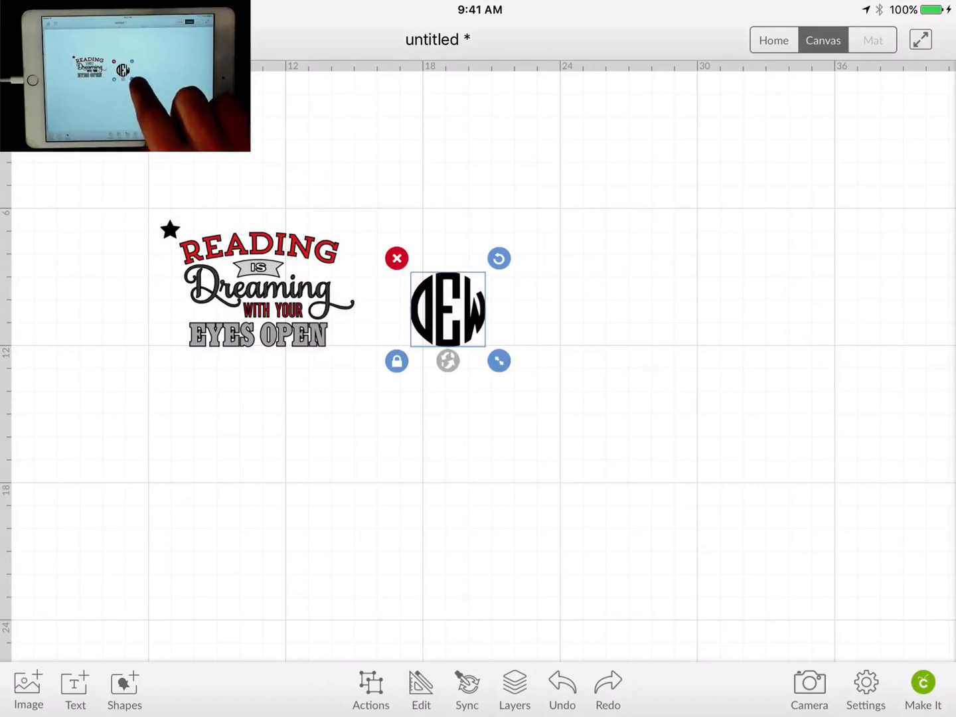
- Enlarge the DEW monogram to roughly match the Reading is Dreaming graphic's height
drag(499, 362, 559, 421)
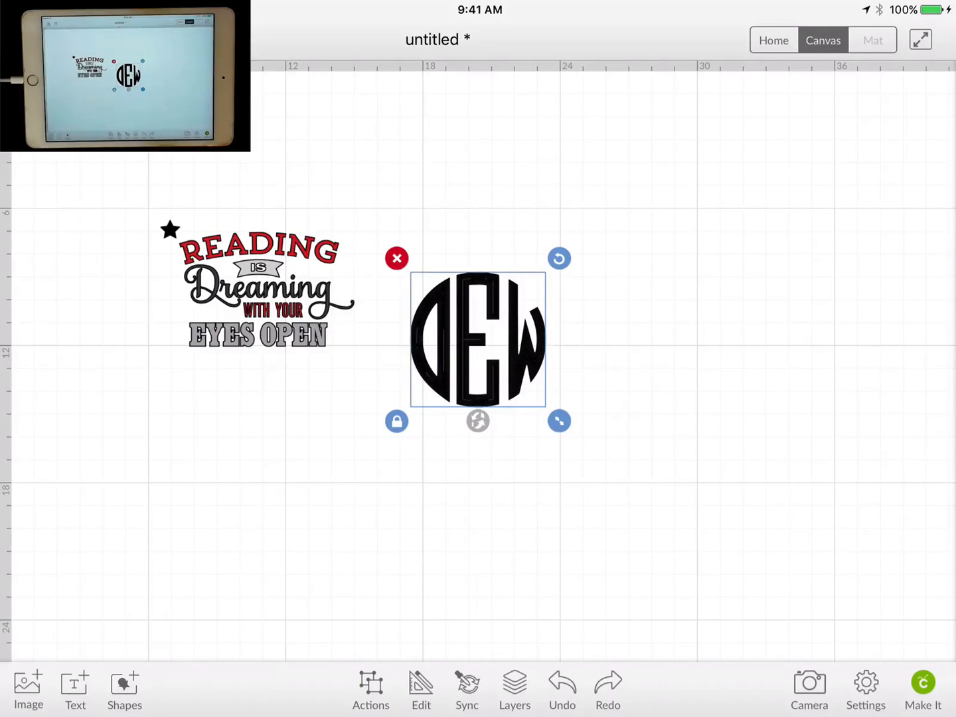